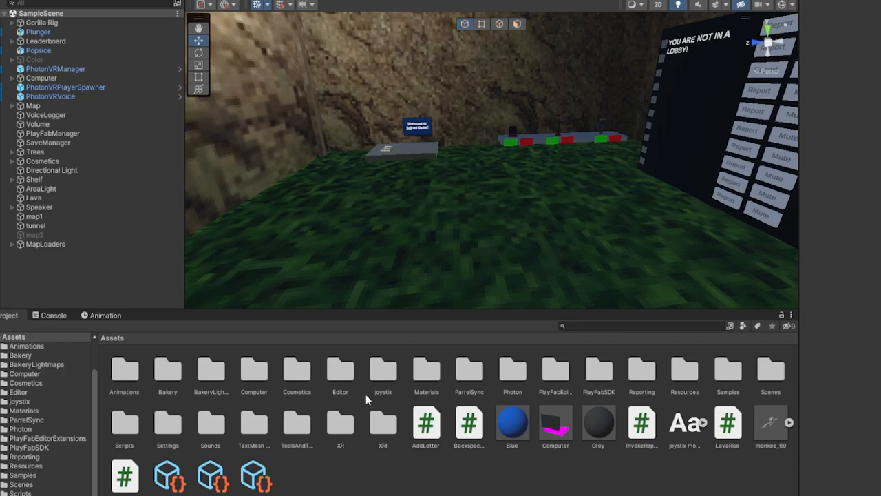
mouse_move(378, 460)
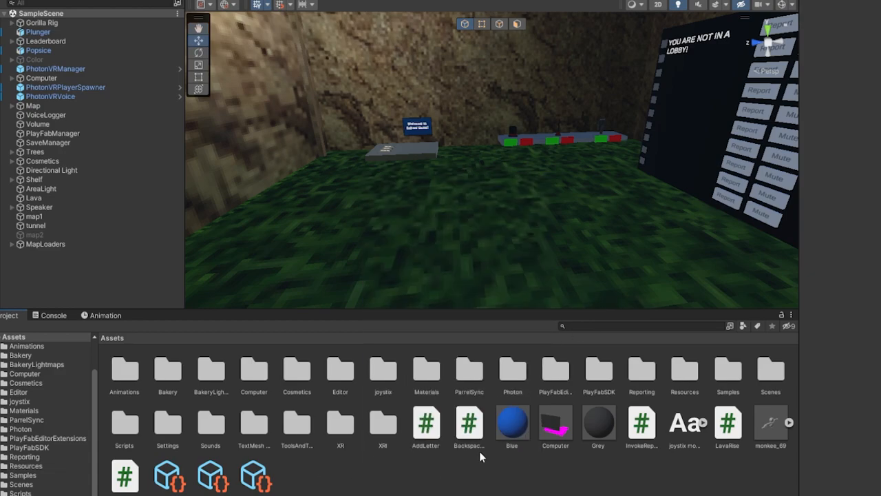
mouse_move(330, 254)
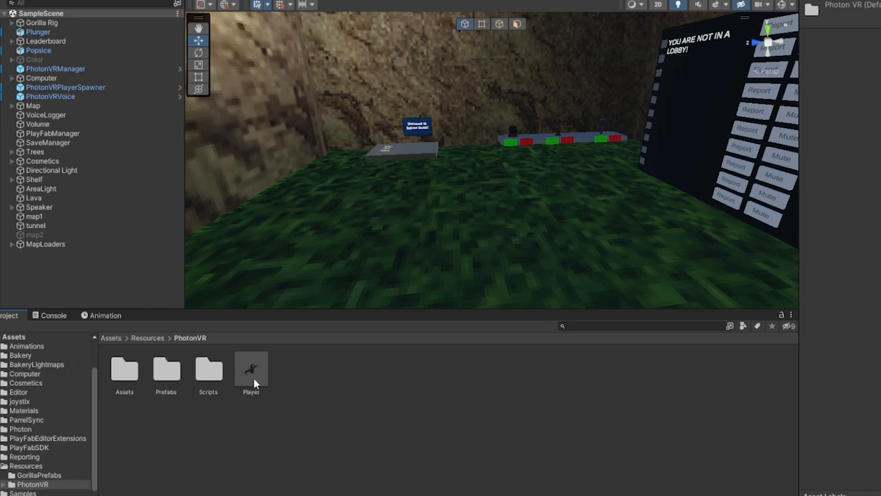
Step: Open the Player prefab for editing
double_click(250, 369)
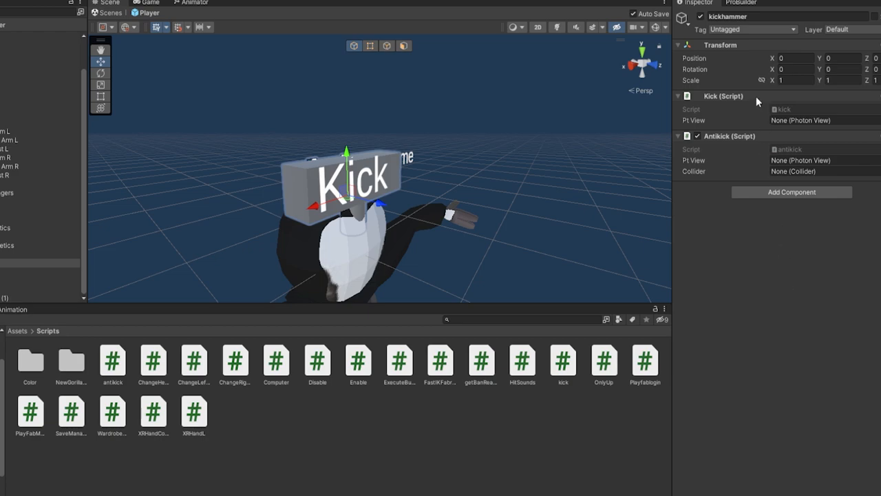
mouse_move(727, 129)
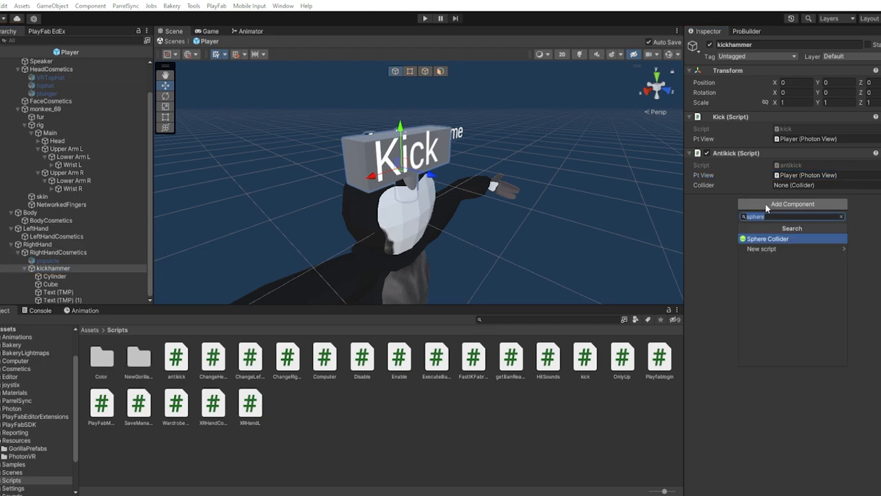
Step: Add a Box Collider component to the kickhammer object
type("box")
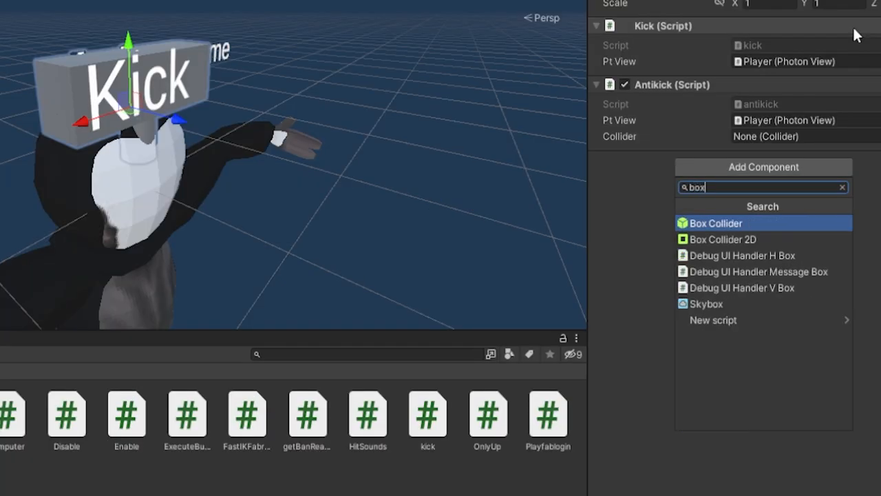
left_click(715, 223)
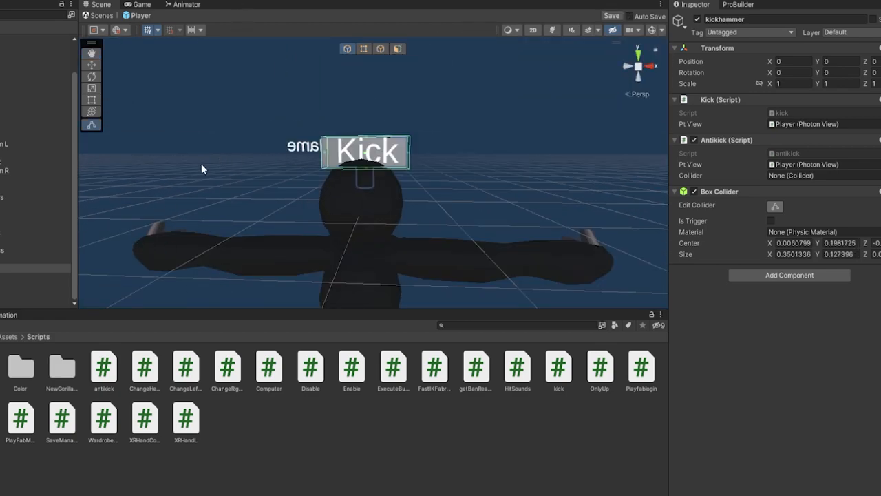
Step: Inspect the hammer's Cylinder part, then set the kickhammer's Box Collider to Is Trigger
left_click(46, 271)
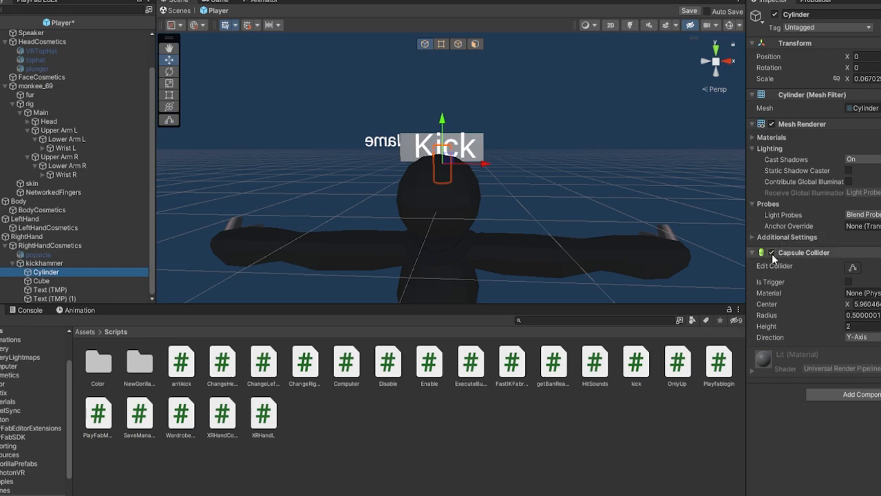
left_click(41, 281)
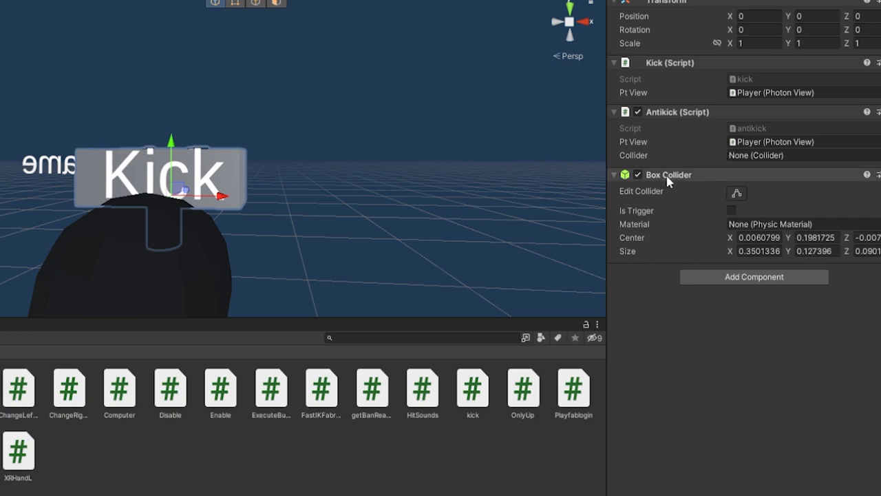
left_click(731, 210)
type("change")
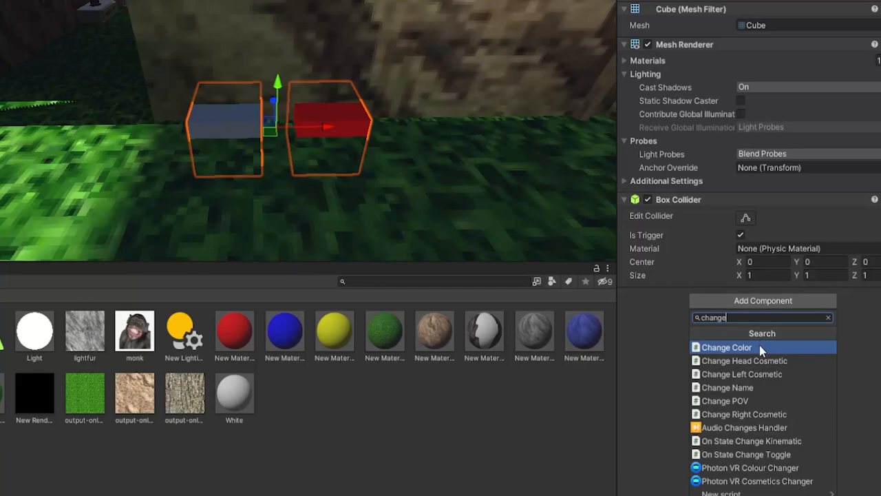
Step: Add a Change Right Cosmetic script to the cube with its Right field set to kickhammer
left_click(743, 413)
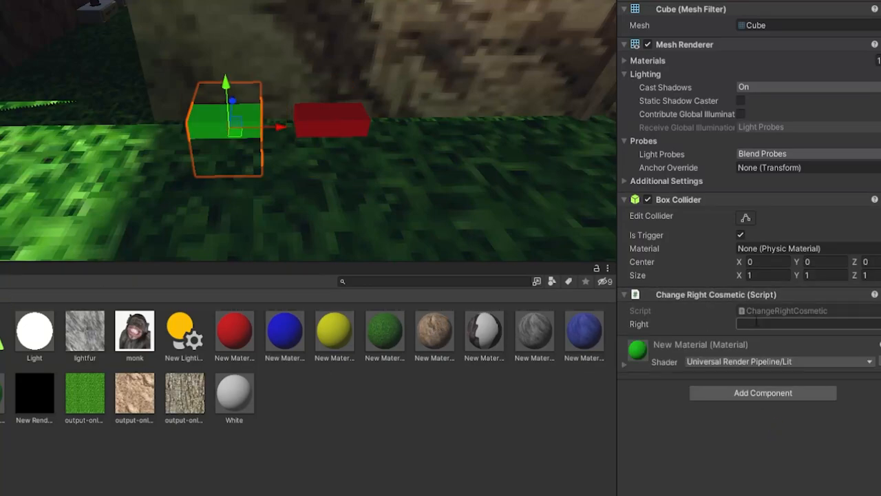
type("kickhammer")
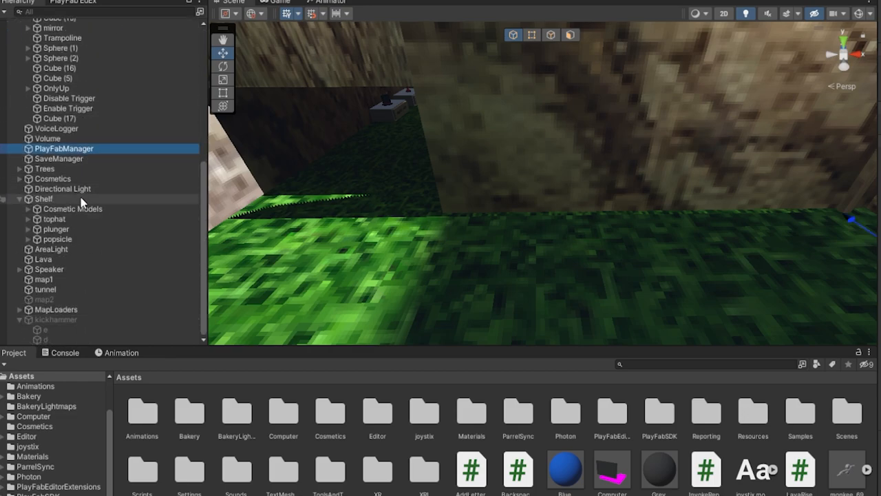
left_click(63, 149)
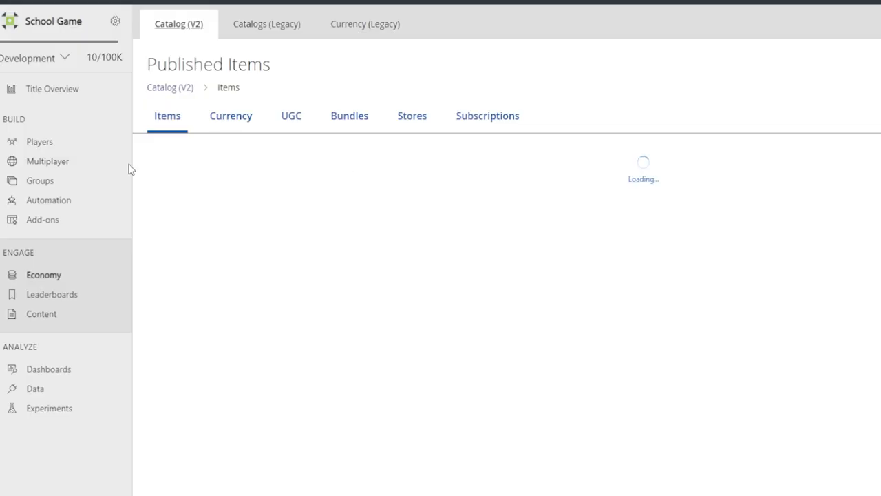
mouse_move(365, 24)
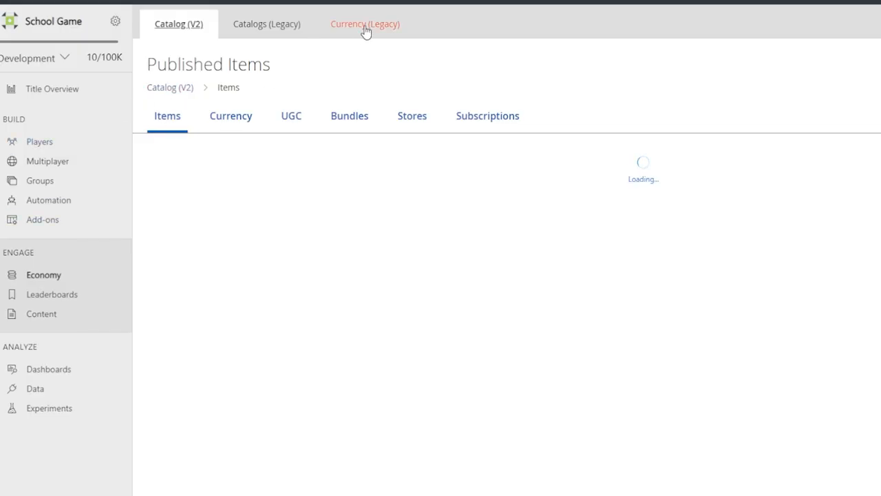
Step: Switch to Catalogs (Legacy) and open the Items catalog
left_click(268, 24)
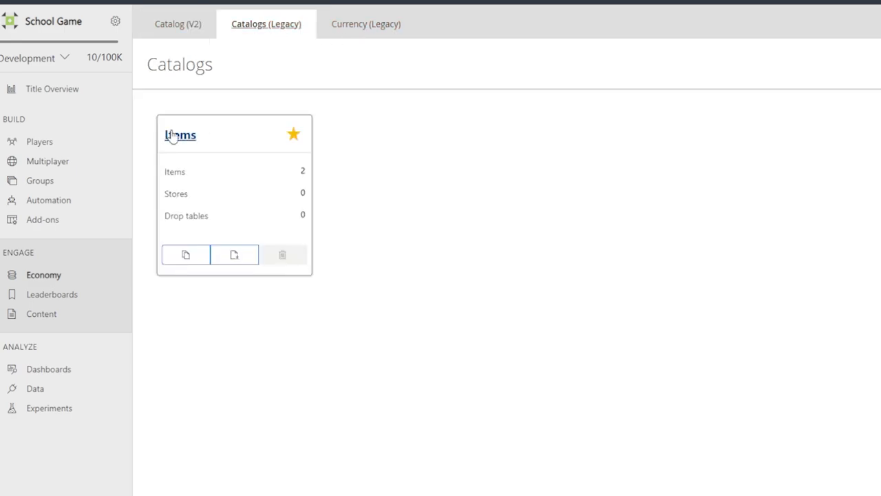
left_click(179, 134)
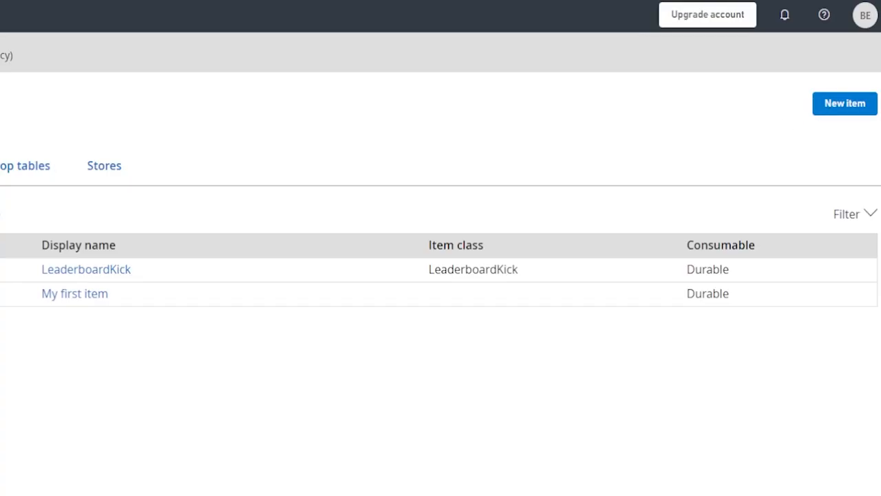
Step: Create a new catalog item with kickhammer as its Item ID, class and display name
left_click(845, 103)
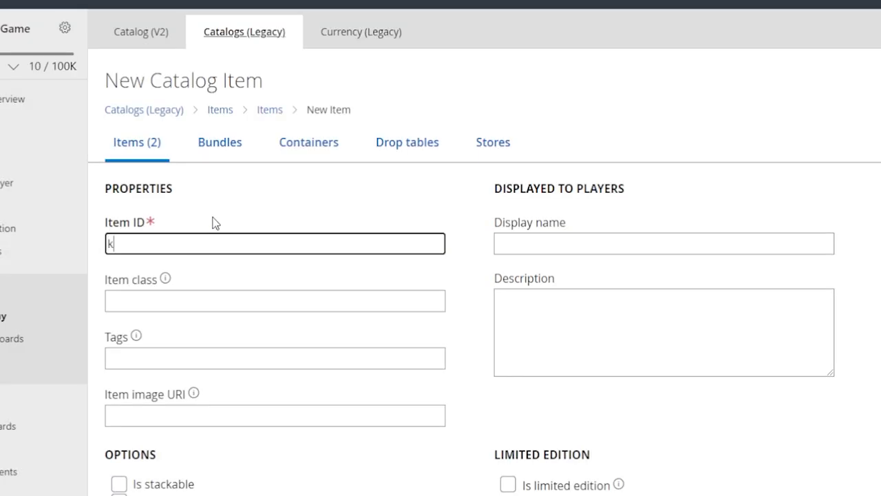
type("ickhammer")
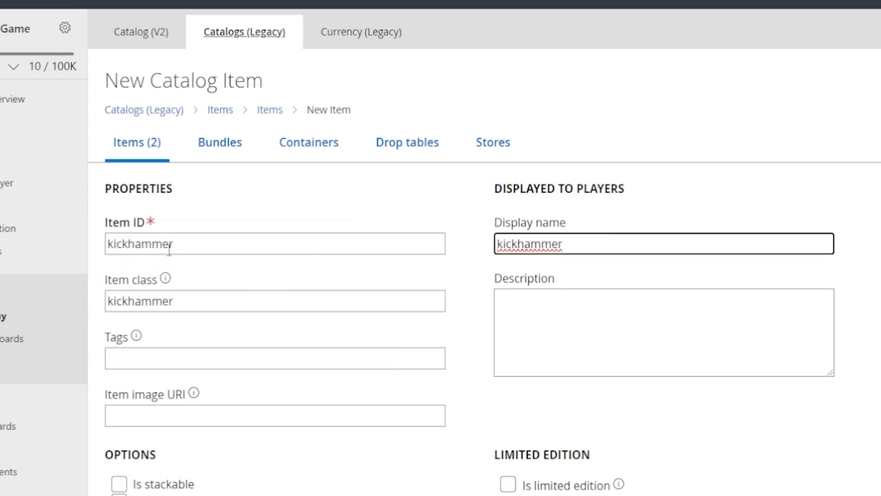
scroll("down", 3)
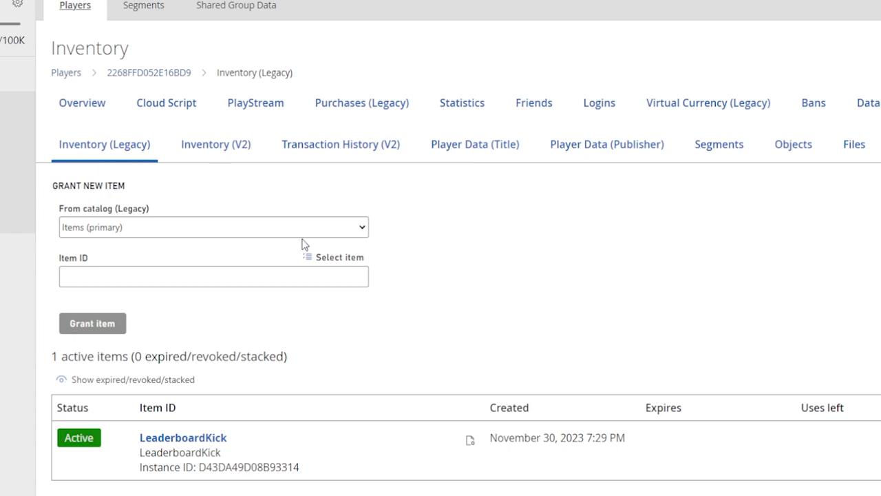
mouse_move(105, 145)
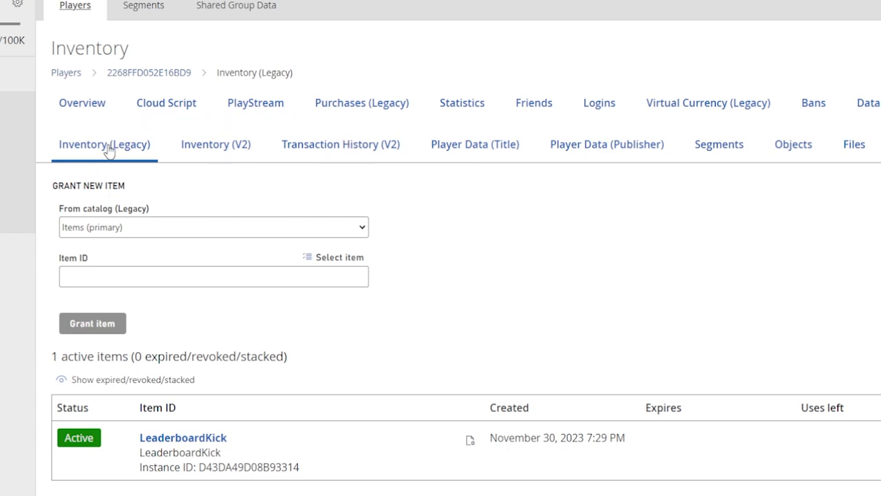
mouse_move(322, 264)
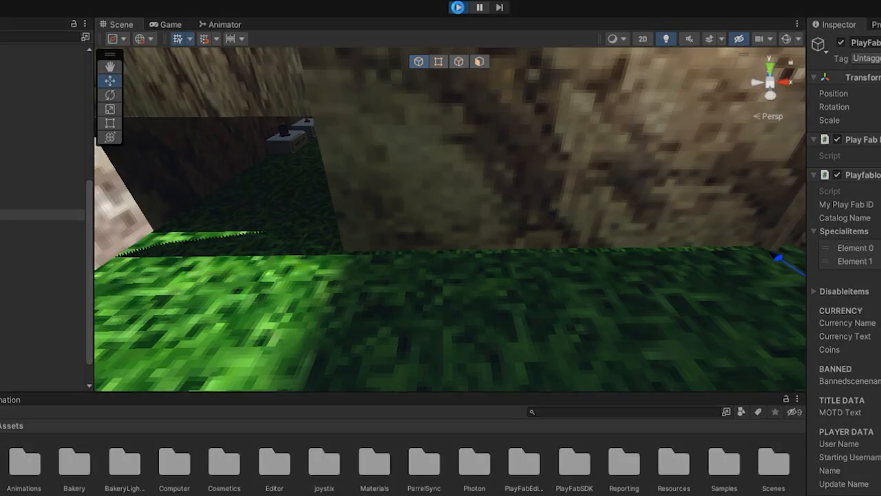
Step: Play the scene, watch it in the Game view, then stop the test
left_click(457, 9)
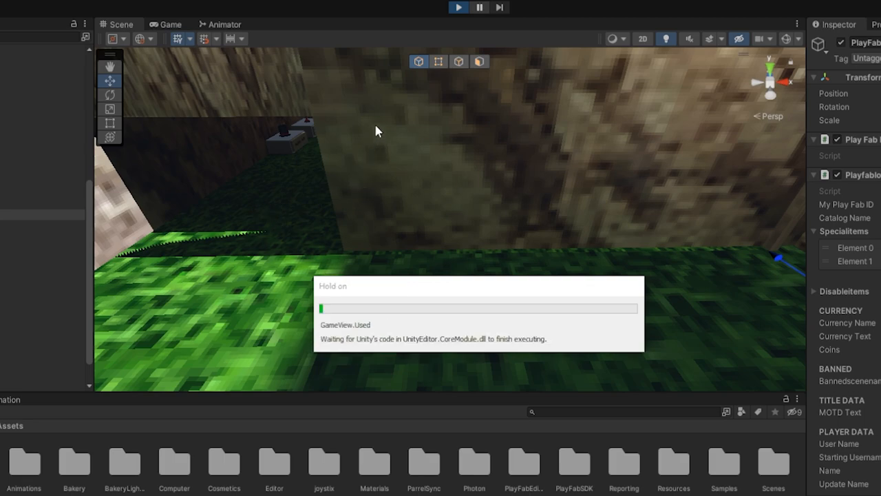
left_click(171, 25)
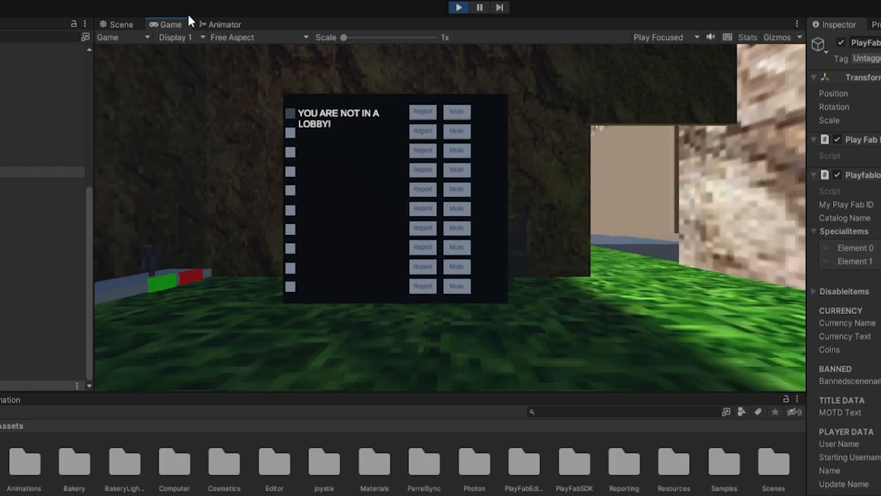
left_click(122, 25)
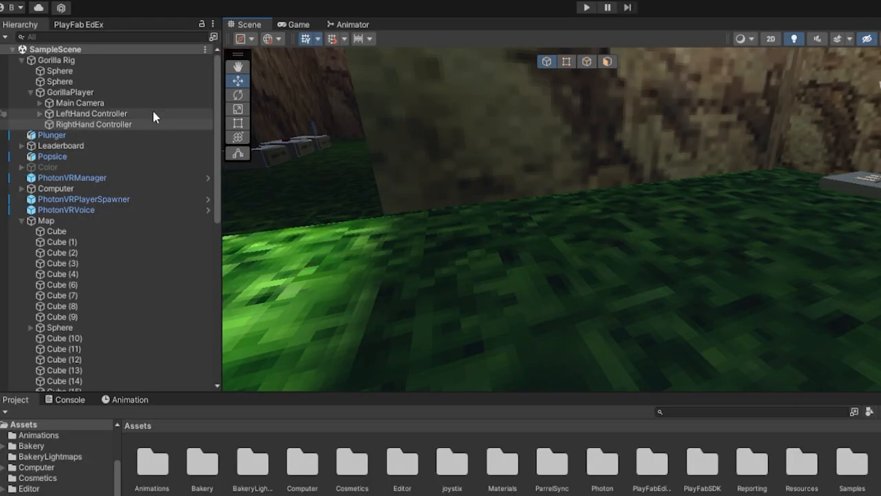
Step: Set the RightHand Controller's Sphere Collider to Is Trigger and start saving the scene
left_click(91, 113)
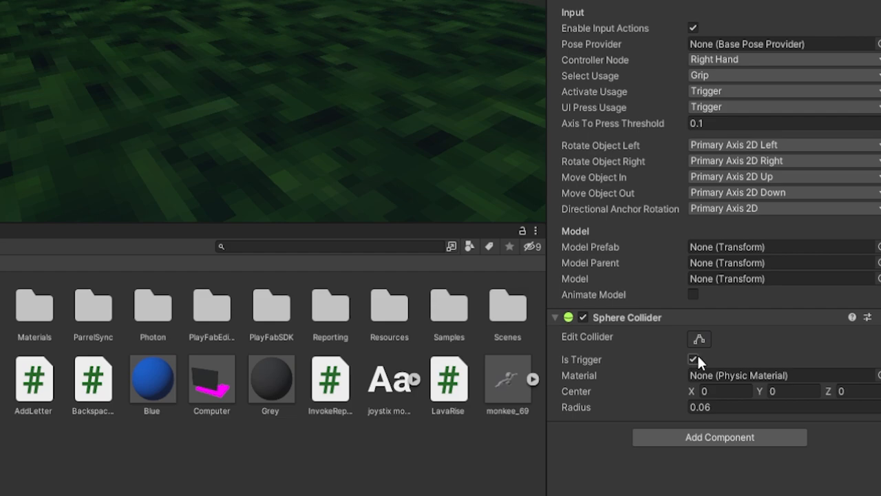
left_click(694, 358)
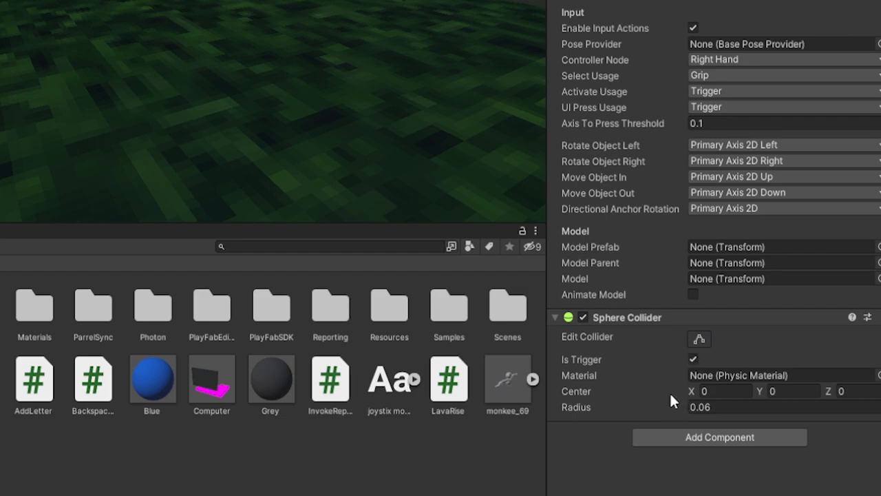
left_click(11, 9)
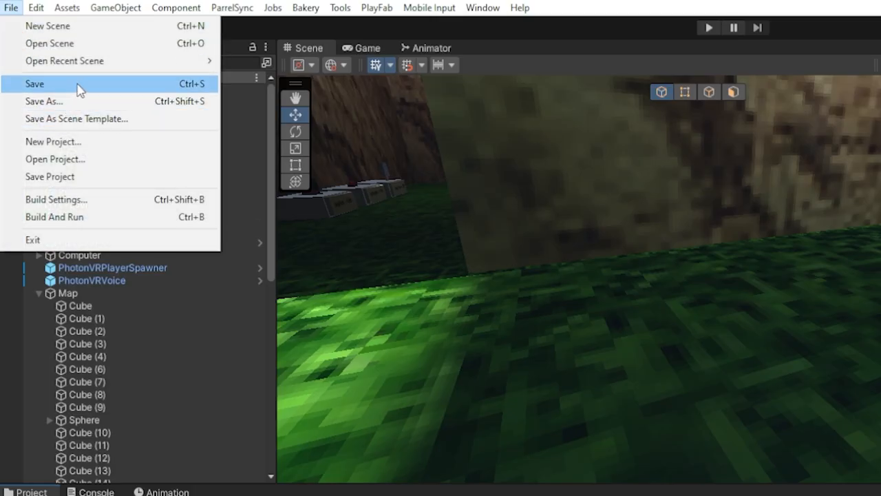